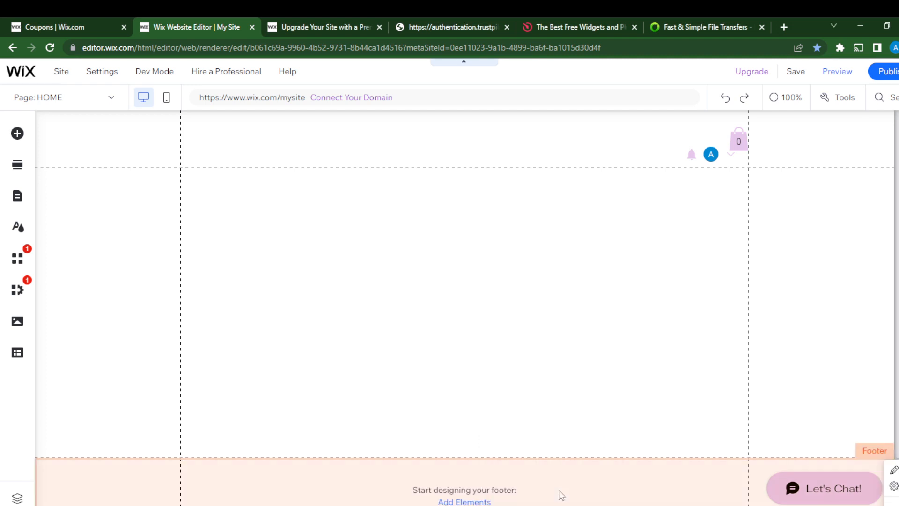
{"action": "mouse_move", "coordinate": [422, 122]}
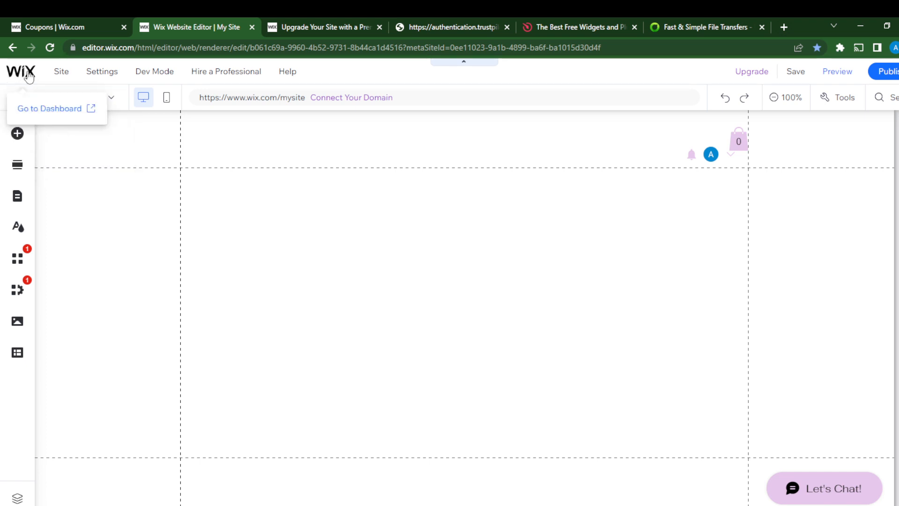
{"action": "mouse_move", "coordinate": [16, 112]}
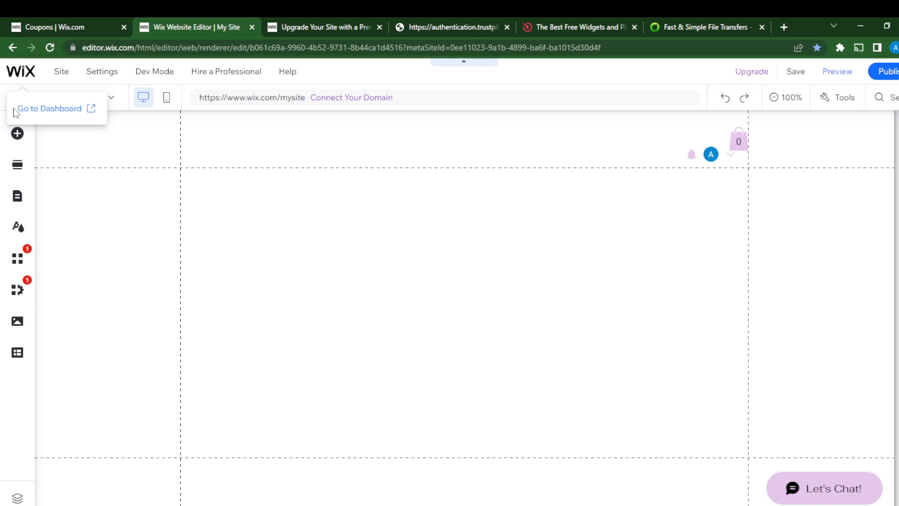
{"action": "mouse_move", "coordinate": [189, 272]}
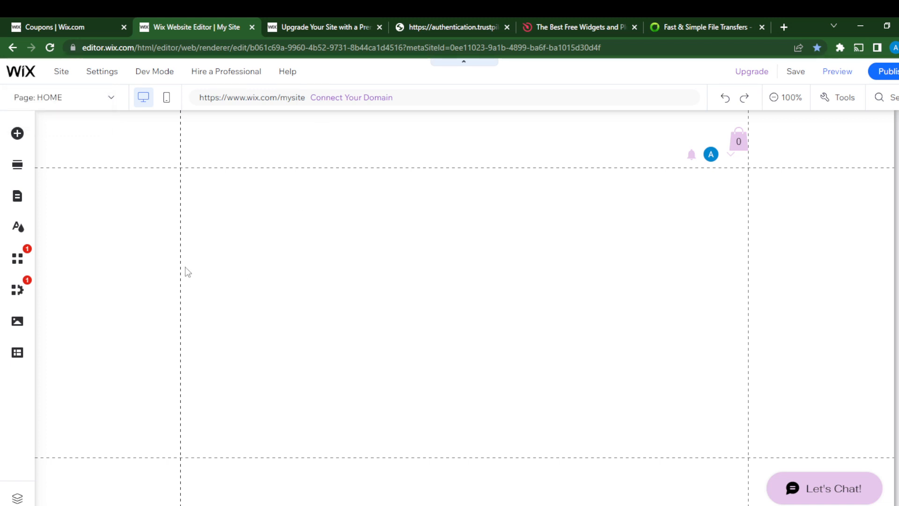
Open the Settings menu listing Favicon, Business Info and Social Share options
{"action": "left_click", "coordinate": [102, 71]}
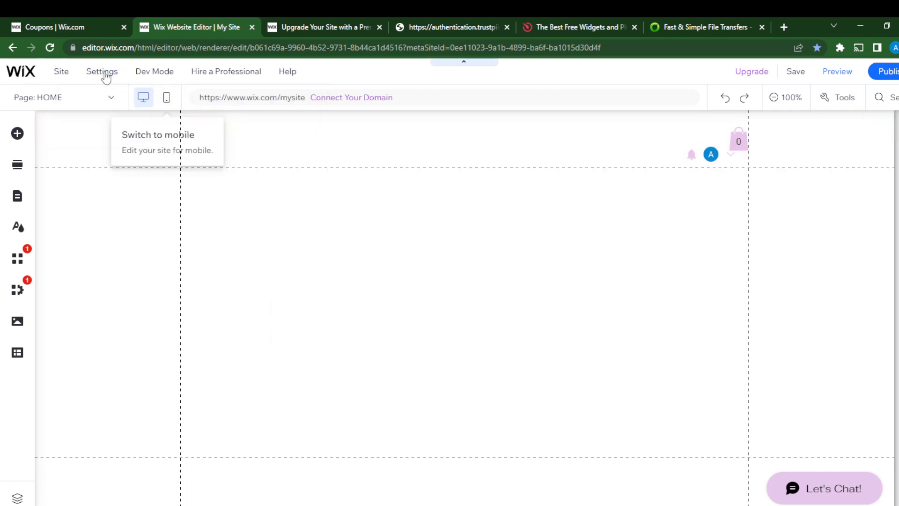
{"action": "left_click", "coordinate": [102, 71]}
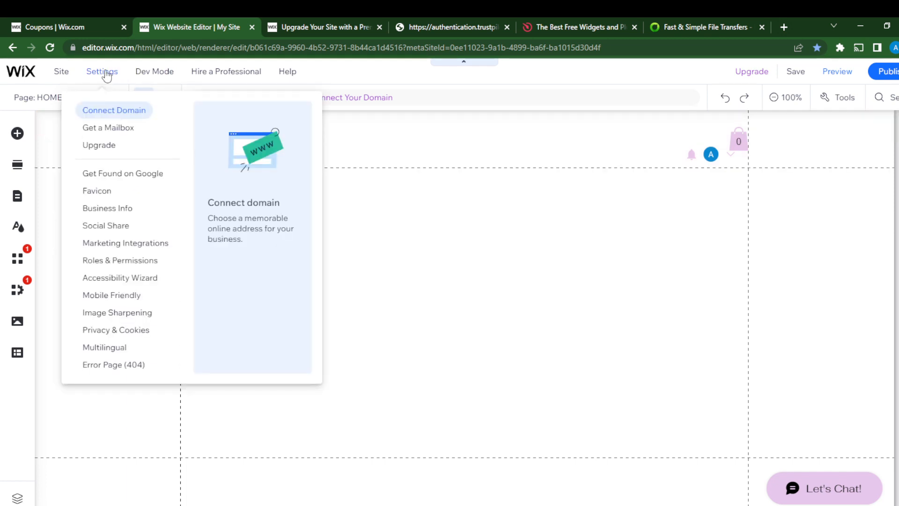
{"action": "mouse_move", "coordinate": [78, 75]}
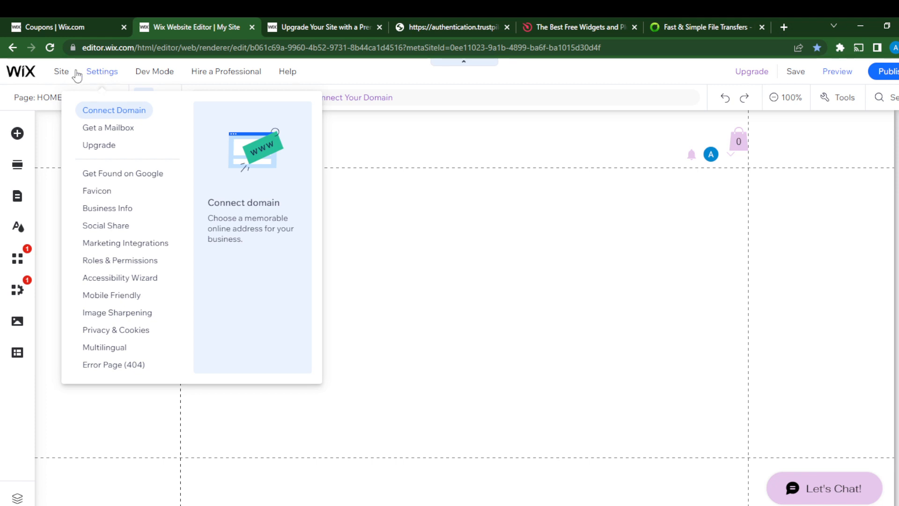
{"action": "mouse_move", "coordinate": [102, 74]}
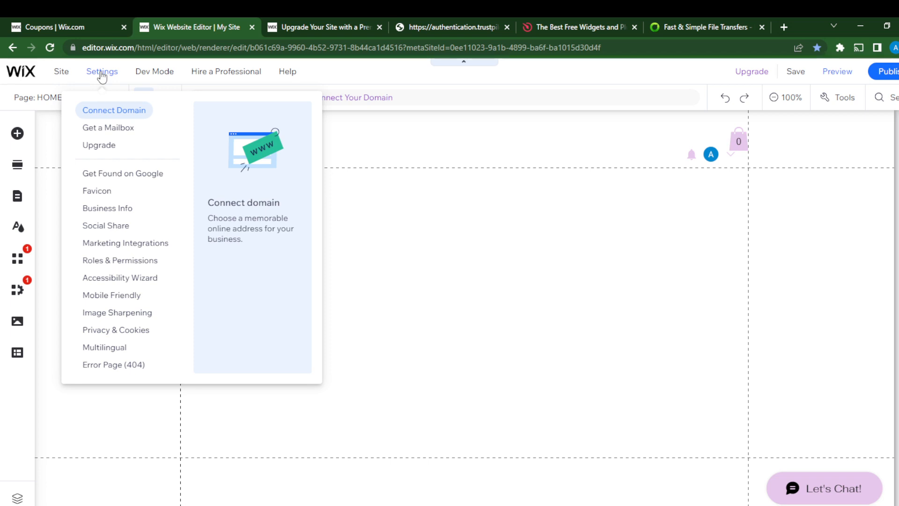
{"action": "mouse_move", "coordinate": [97, 191]}
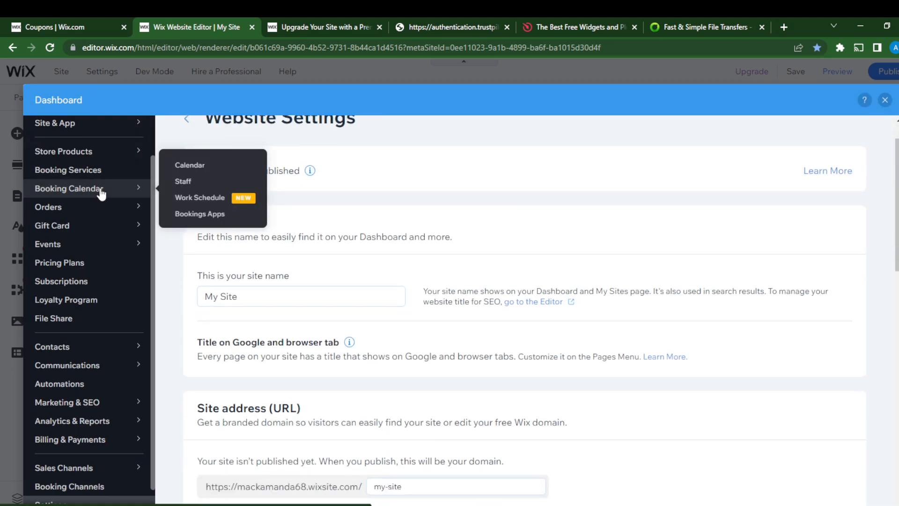
Scroll Website Settings down to the Favicon section requiring a Premium Plan
{"action": "scroll", "scroll_direction": "down", "scroll_amount": 3}
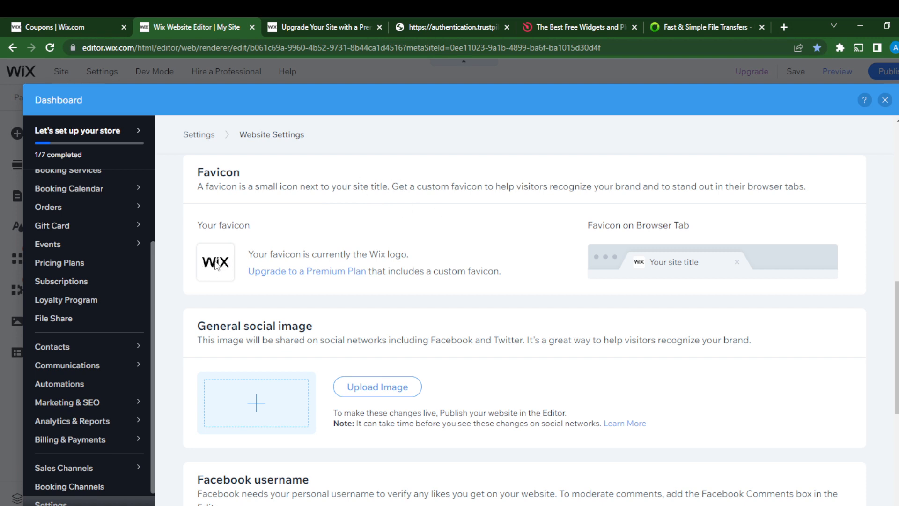
{"action": "mouse_move", "coordinate": [653, 265]}
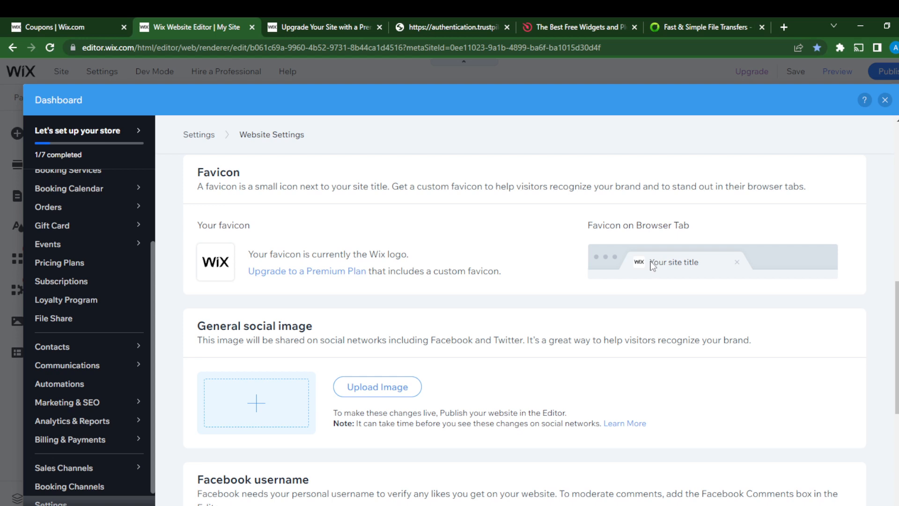
{"action": "mouse_move", "coordinate": [762, 277]}
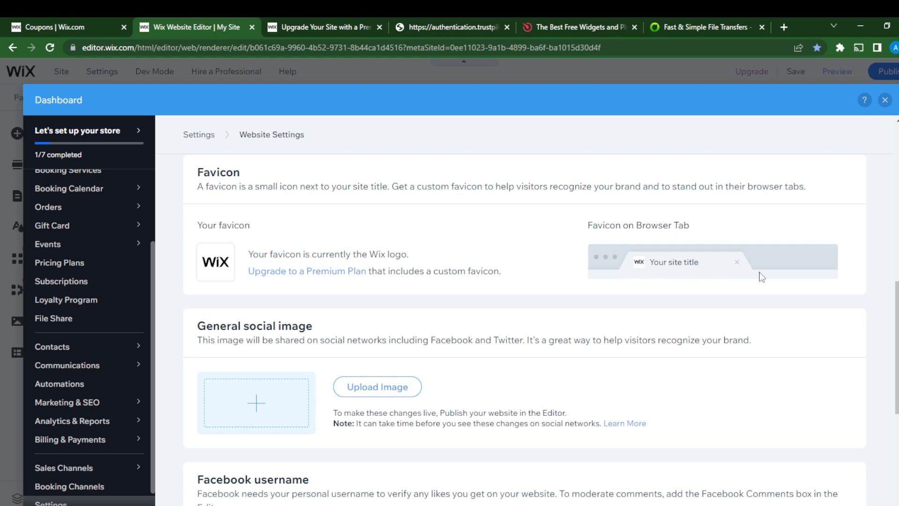
{"action": "mouse_move", "coordinate": [218, 191]}
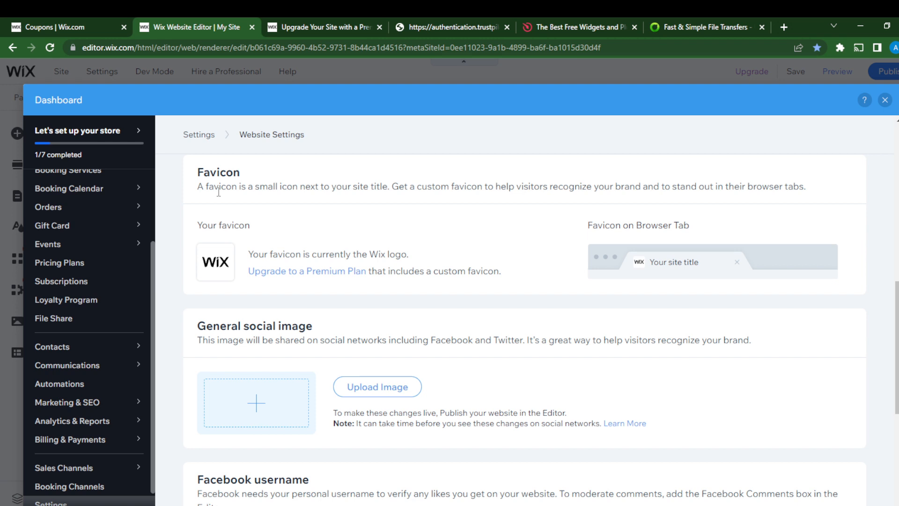
{"action": "mouse_move", "coordinate": [341, 287]}
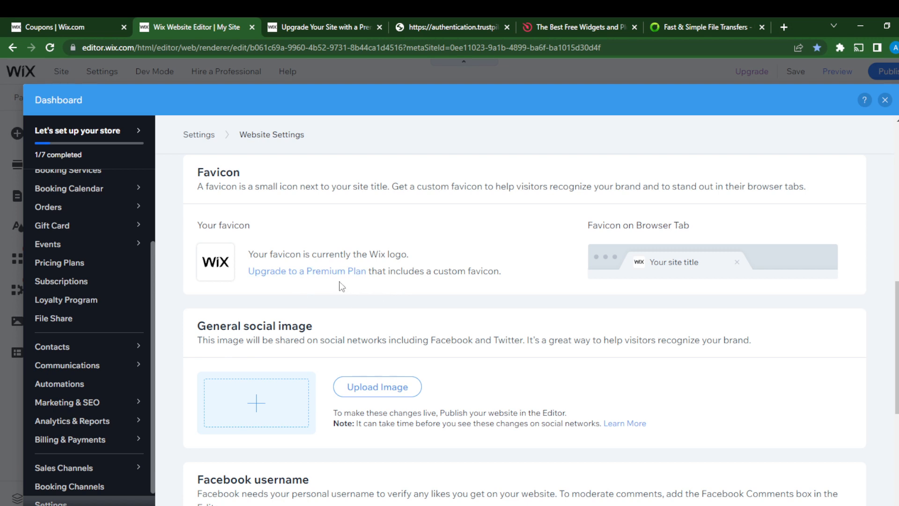
{"action": "mouse_move", "coordinate": [324, 286]}
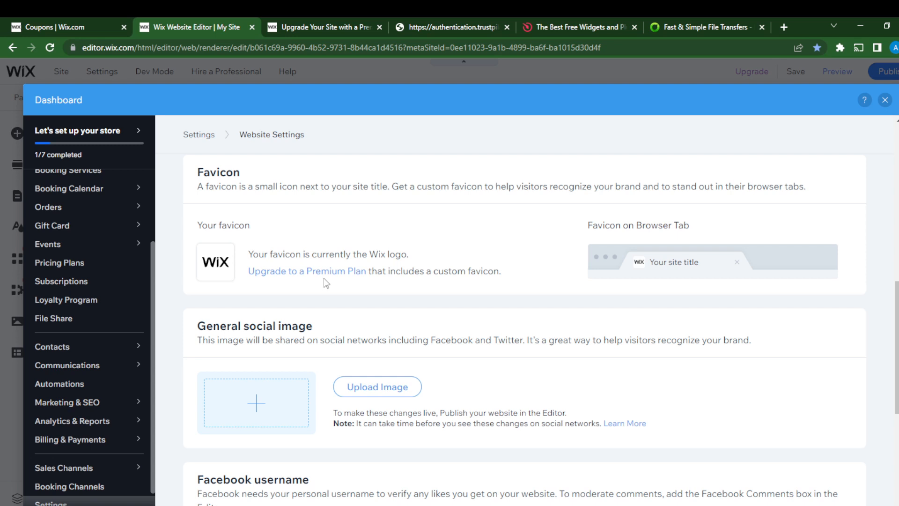
{"action": "mouse_move", "coordinate": [362, 306]}
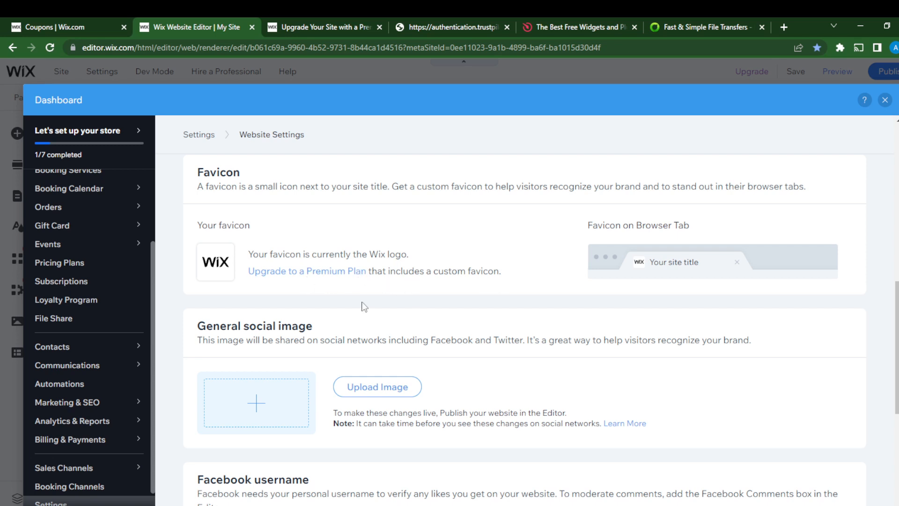
{"action": "mouse_move", "coordinate": [299, 277]}
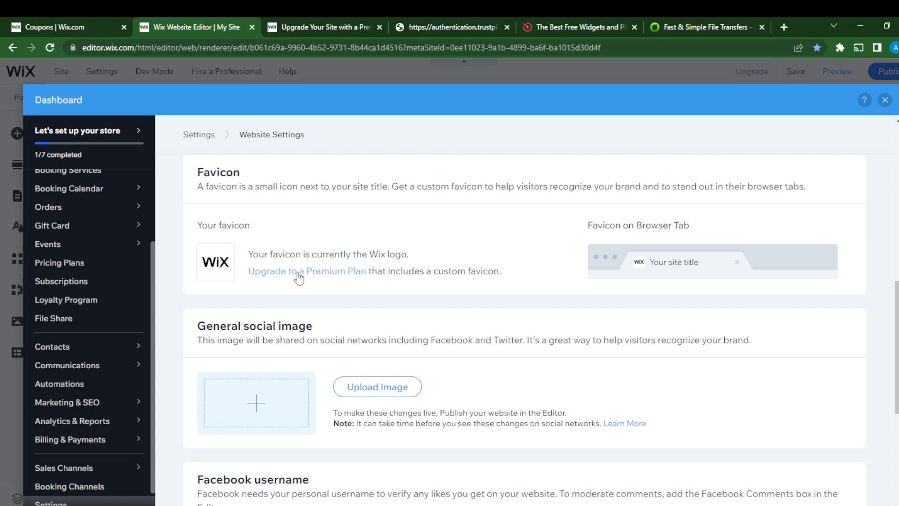
Follow 'Upgrade to a Premium Plan' and browse the Business VIP, Unlimited and Basic plans
{"action": "left_click", "coordinate": [307, 271]}
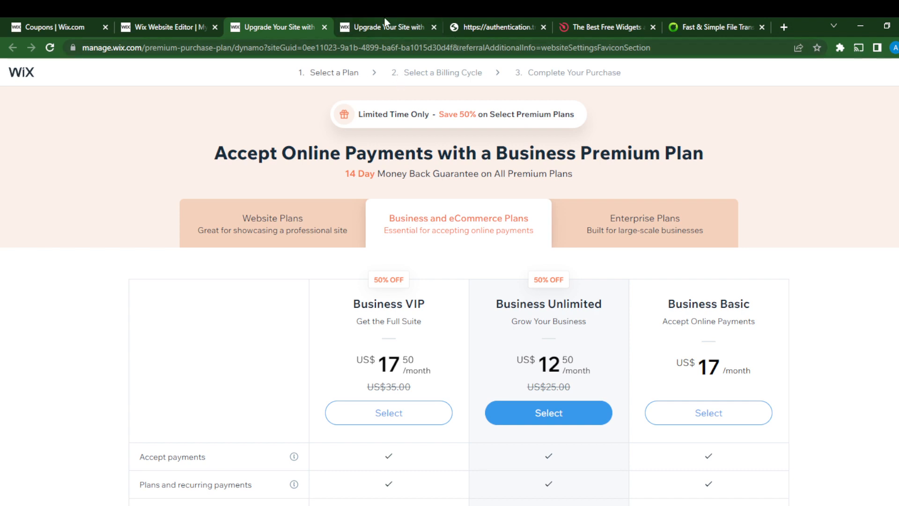
{"action": "mouse_move", "coordinate": [521, 377]}
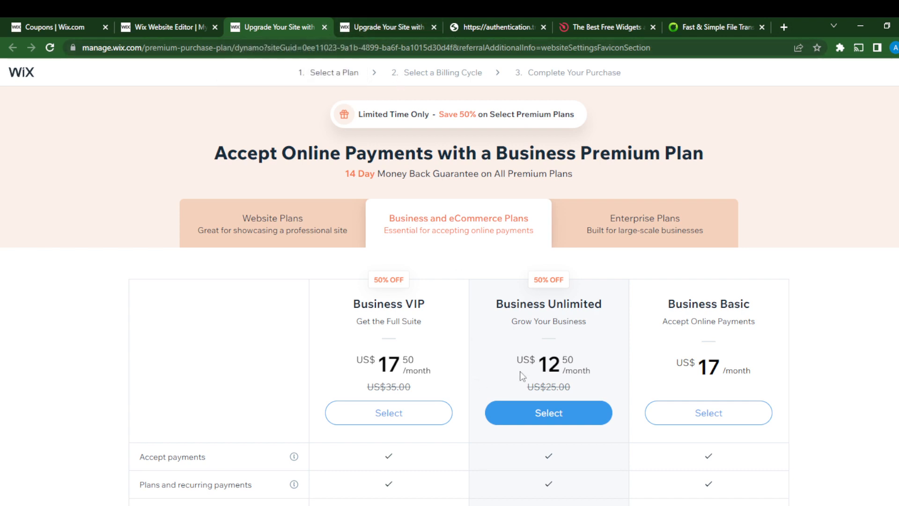
{"action": "scroll", "scroll_direction": "down", "scroll_amount": 3}
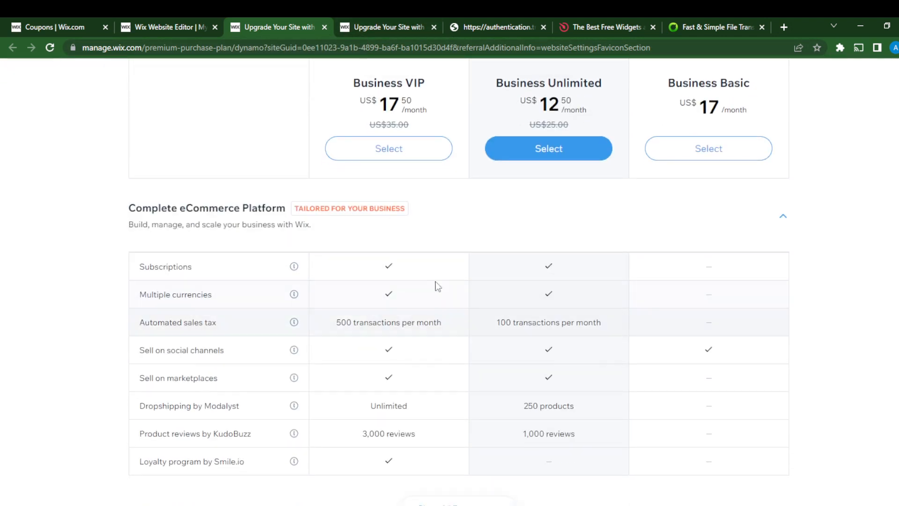
{"action": "scroll", "scroll_direction": "up", "scroll_amount": 3}
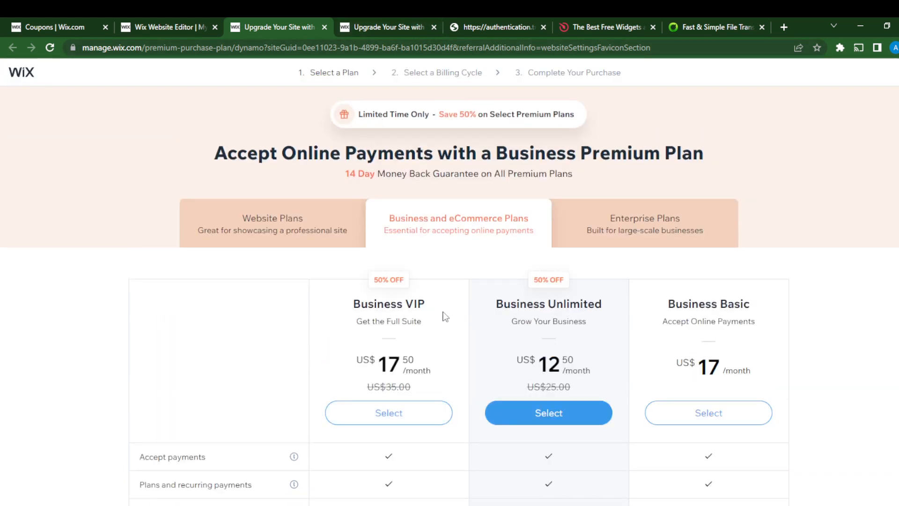
{"action": "mouse_move", "coordinate": [316, 35]}
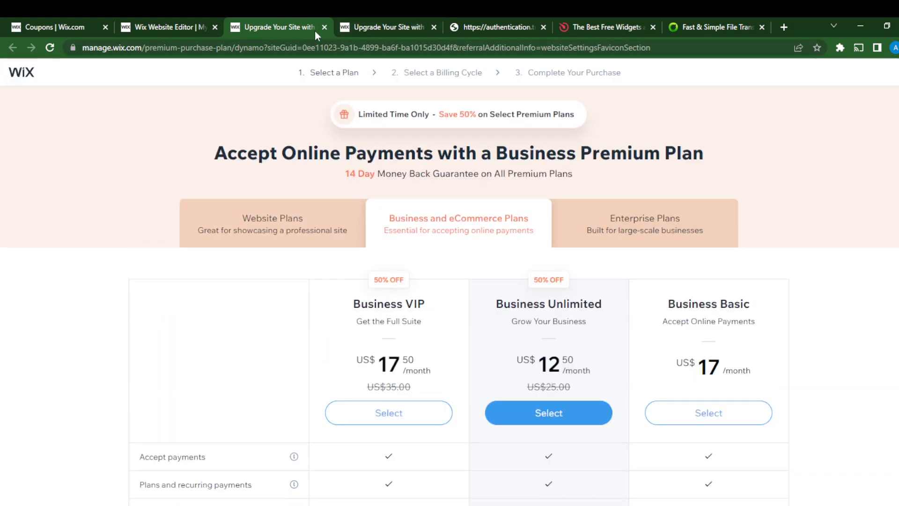
Switch back to the Wix Website Editor tab showing the Wix-logo favicon
{"action": "left_click", "coordinate": [166, 27]}
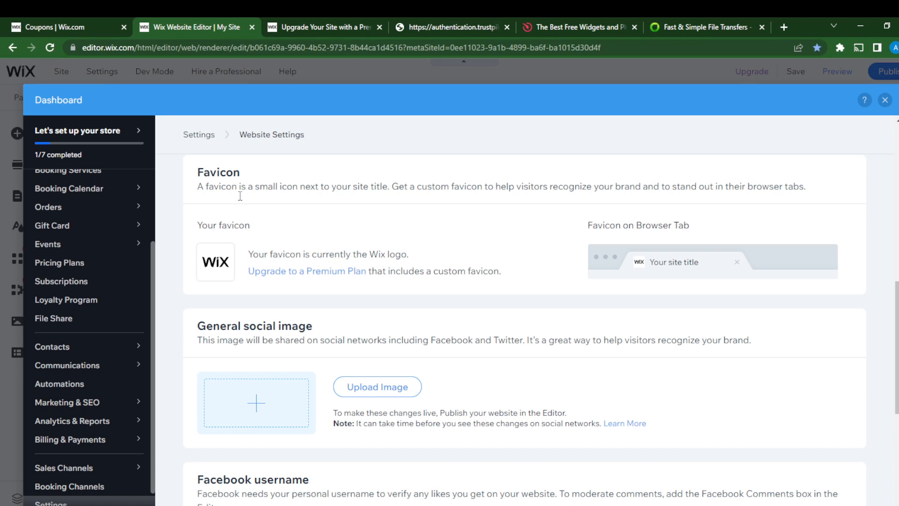
{"action": "mouse_move", "coordinate": [184, 156]}
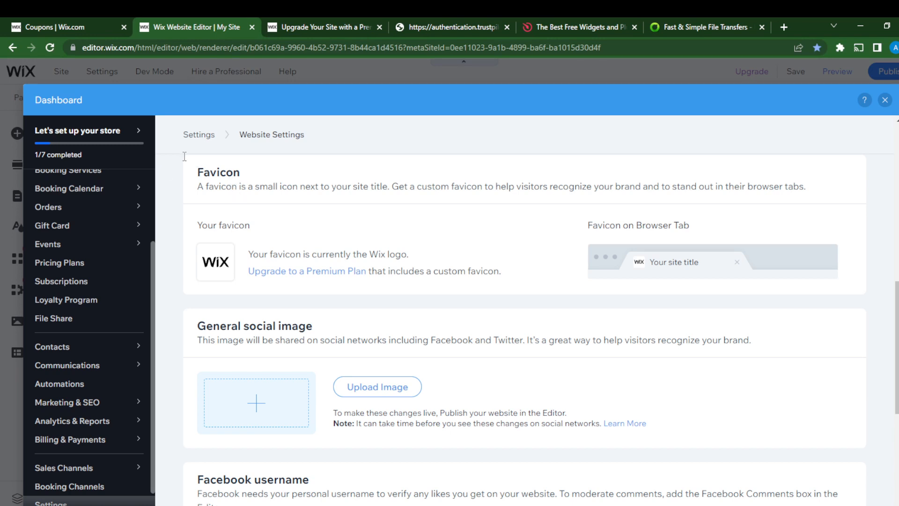
{"action": "mouse_move", "coordinate": [262, 287]}
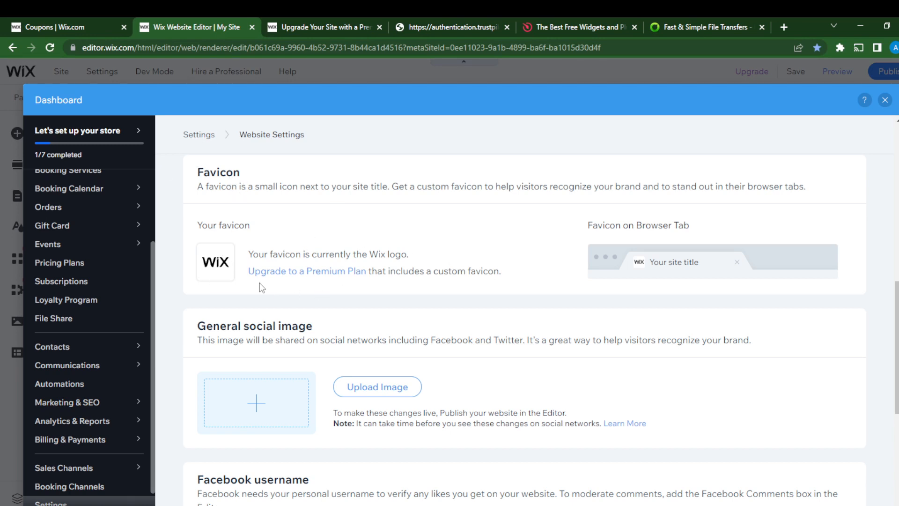
{"action": "mouse_move", "coordinate": [333, 284]}
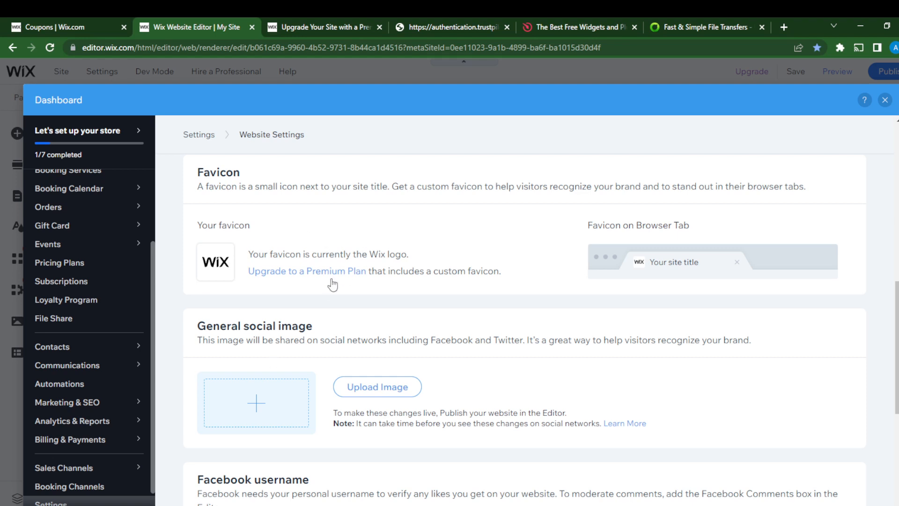
{"action": "mouse_move", "coordinate": [327, 286]}
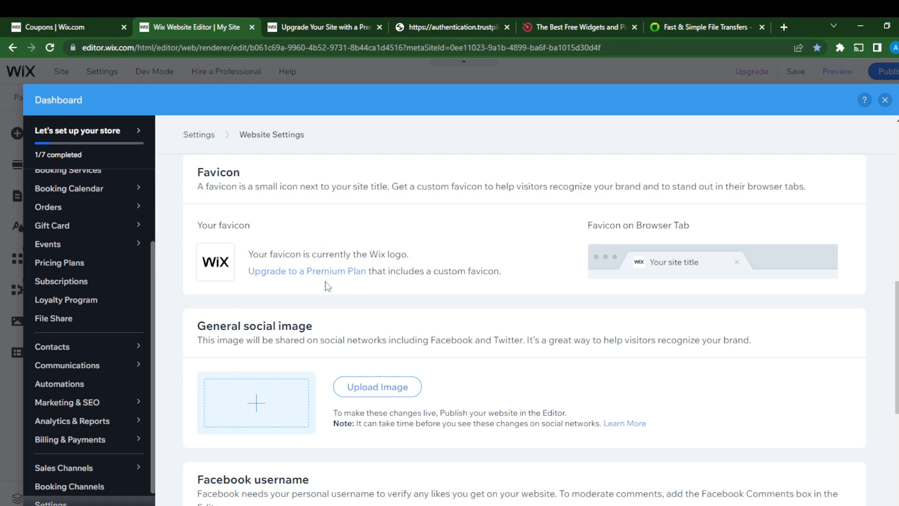